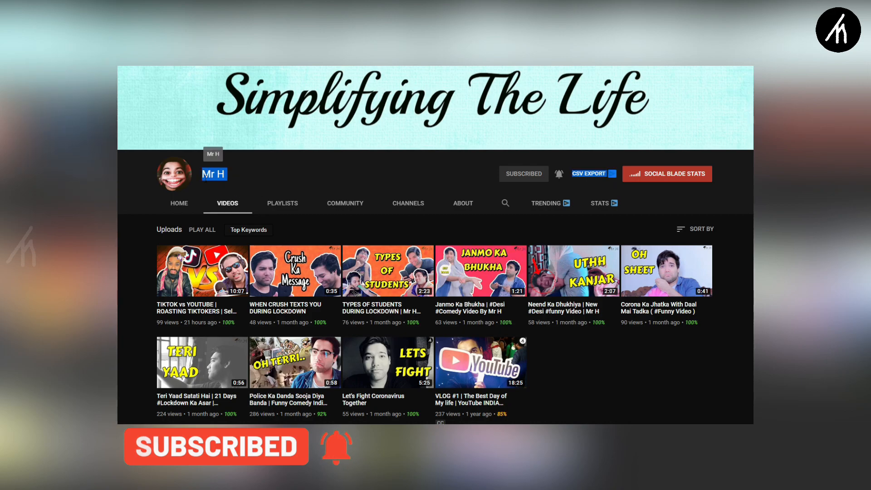
pyautogui.moveTo(239, 179)
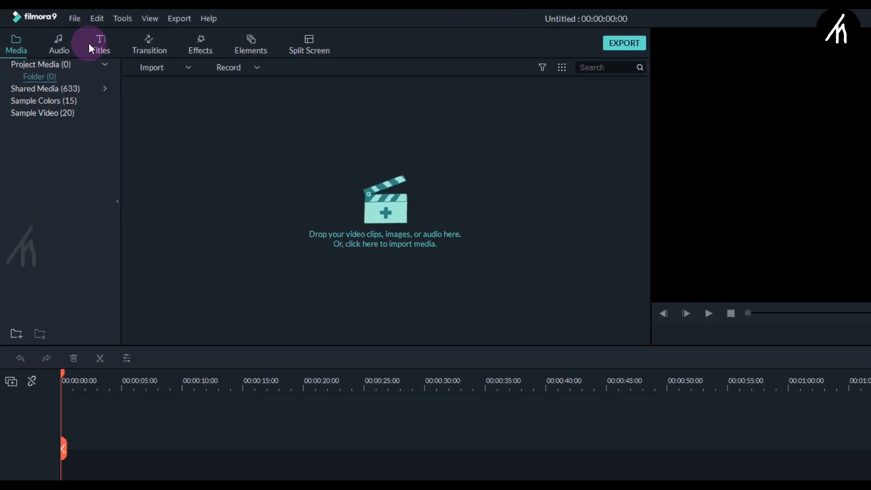
# - Show the basic Titles category in the title template library
pyautogui.click(99, 44)
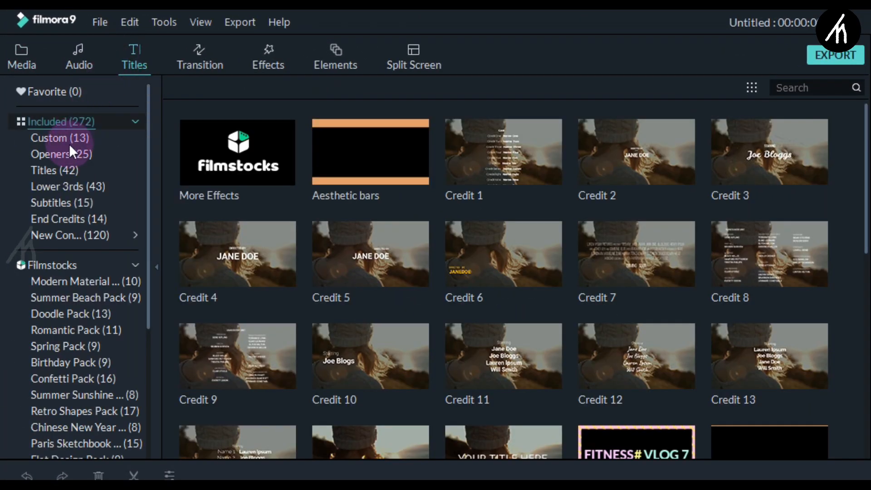
pyautogui.click(43, 171)
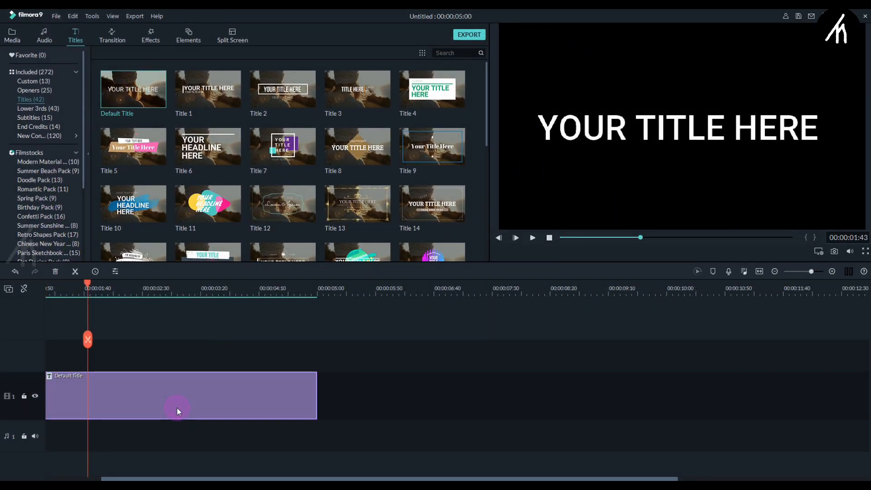
# - Replace the clip's text with TECHNO in the advanced text editor
pyautogui.doubleClick(178, 395)
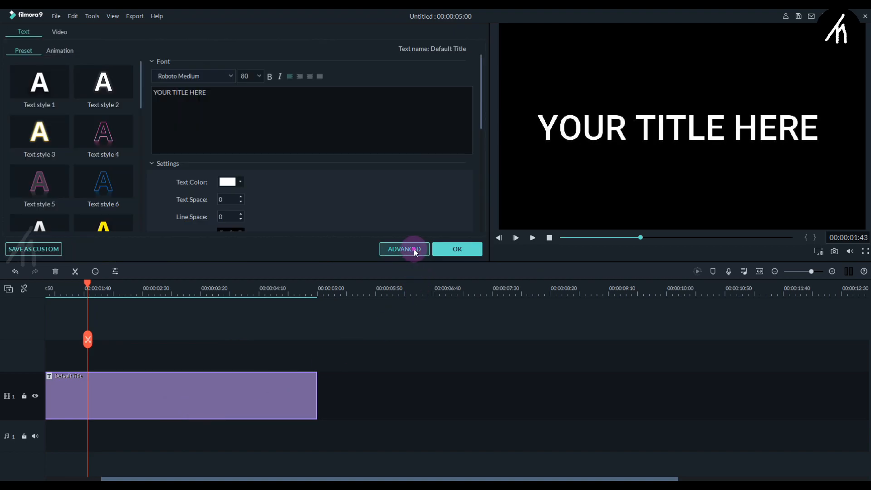
pyautogui.click(403, 249)
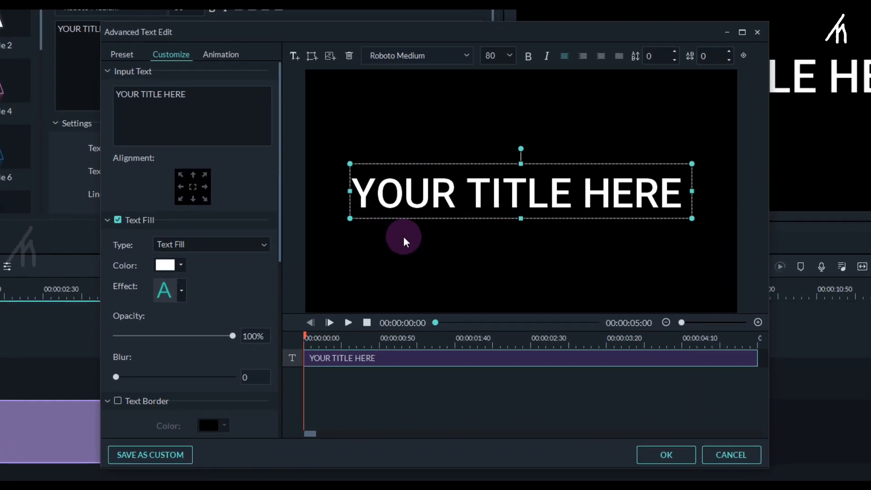
pyautogui.write('TECHNO')
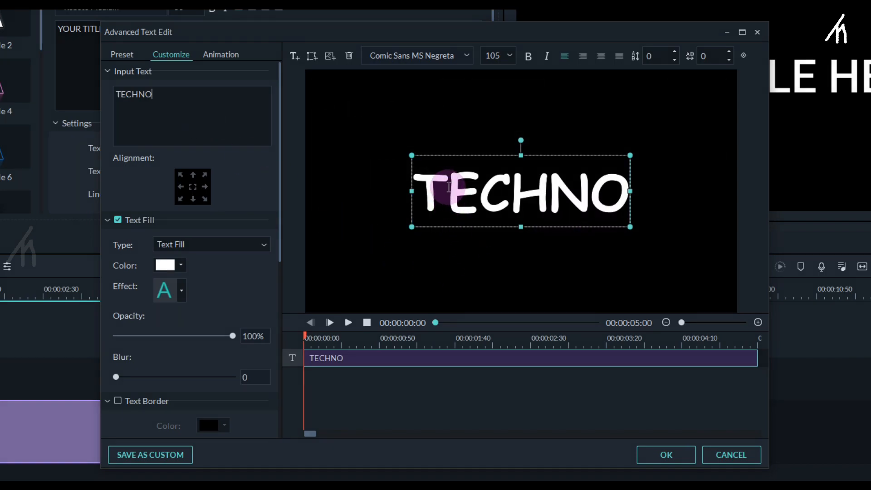
# - Give the letter T of TECHNO a red text fill from the colour picker
pyautogui.click(447, 189)
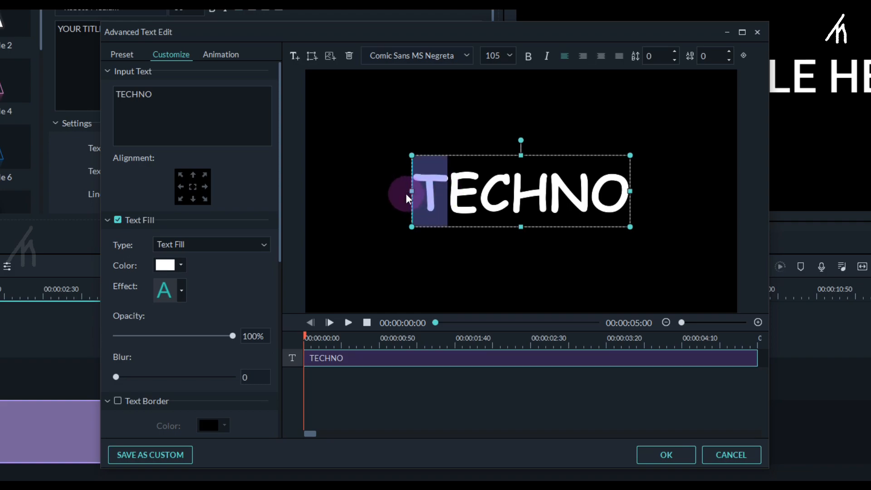
pyautogui.click(166, 265)
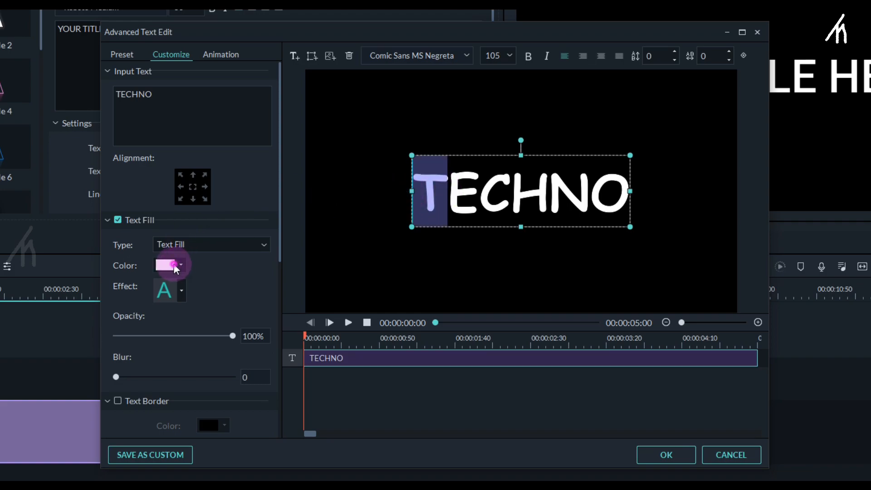
pyautogui.click(166, 265)
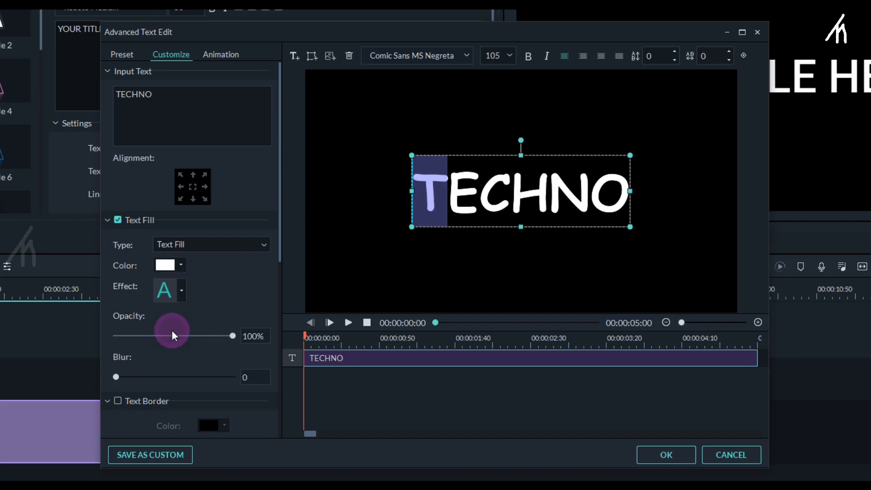
pyautogui.click(182, 265)
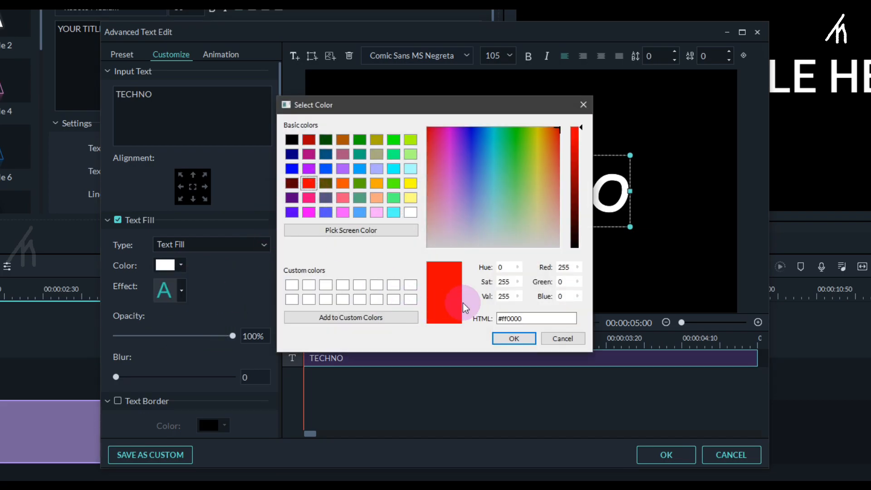
pyautogui.click(512, 339)
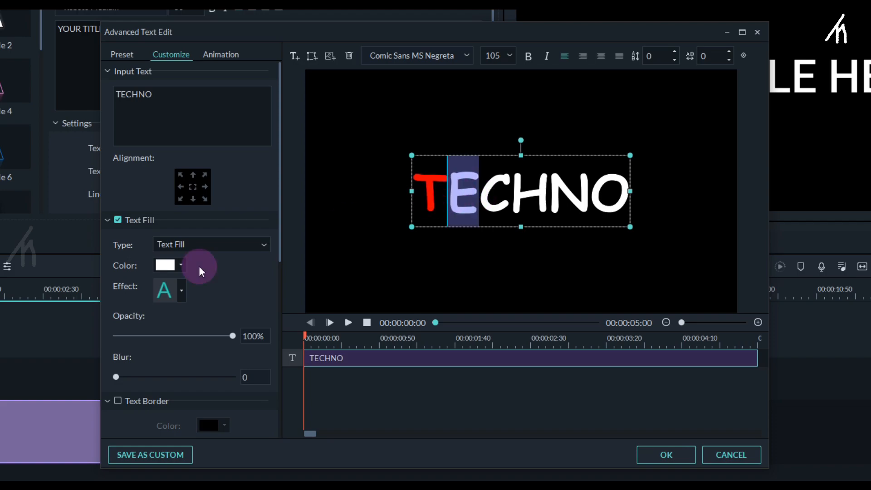
# - Colour the letters after T individually, check the result, and apply the edits
pyautogui.click(182, 265)
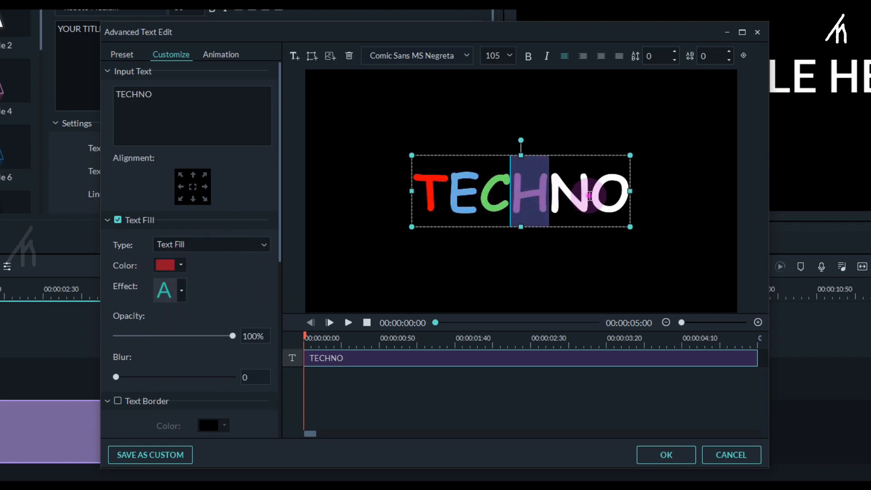
pyautogui.click(432, 410)
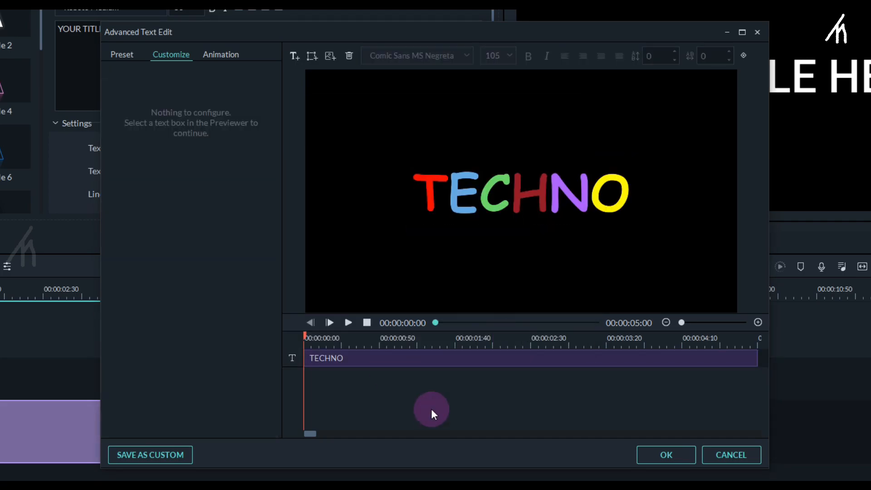
pyautogui.click(523, 191)
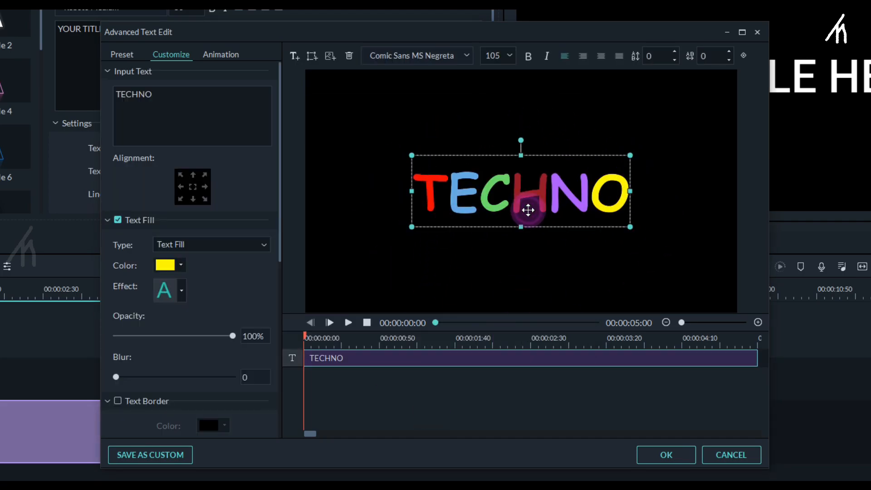
pyautogui.click(511, 380)
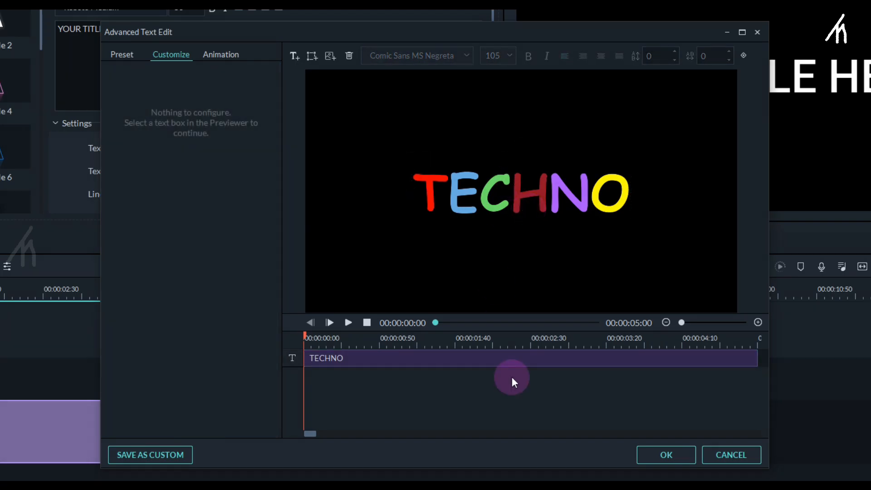
pyautogui.click(730, 454)
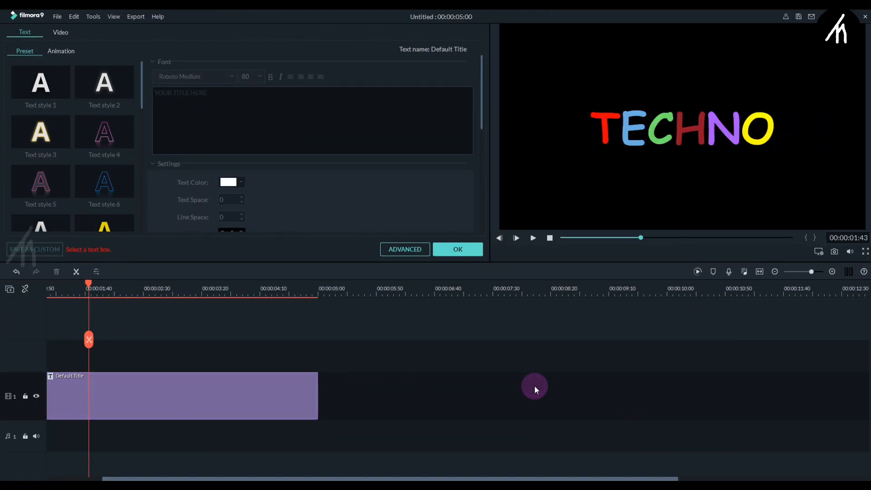
# - Play the multicoloured TECHNO title in the preview player
pyautogui.click(532, 238)
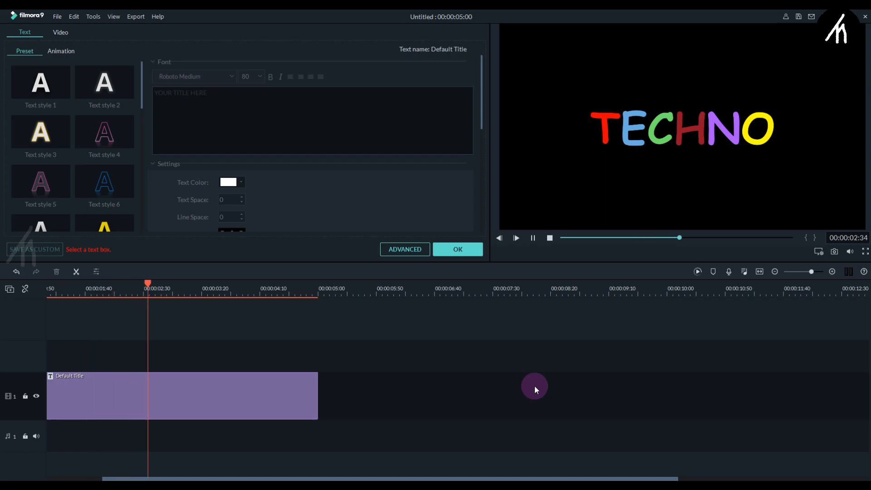